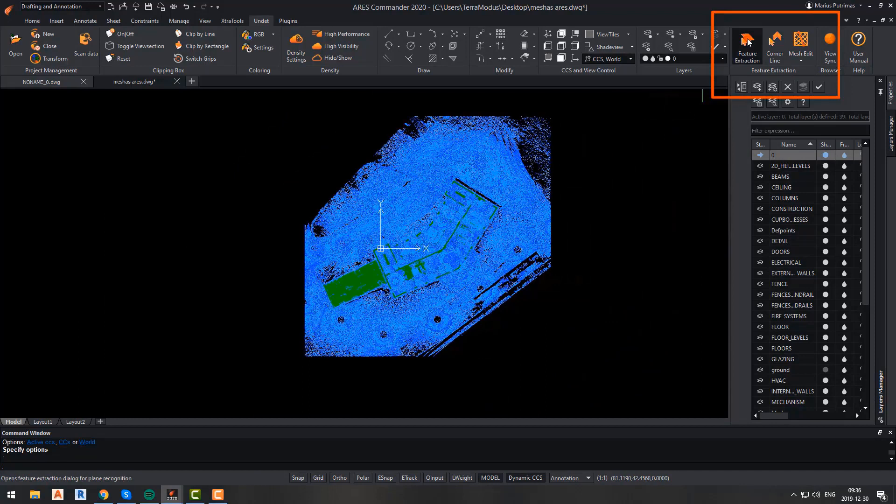
- Recognise a plane on the site point cloud and lower the recognition step to 0.23 m
{"action": "left_click", "coordinate": [747, 44]}
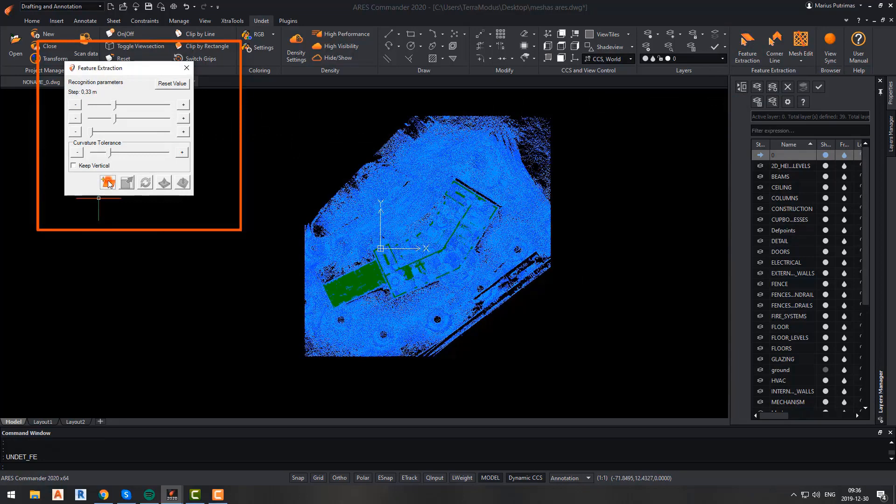
{"action": "left_click", "coordinate": [108, 183]}
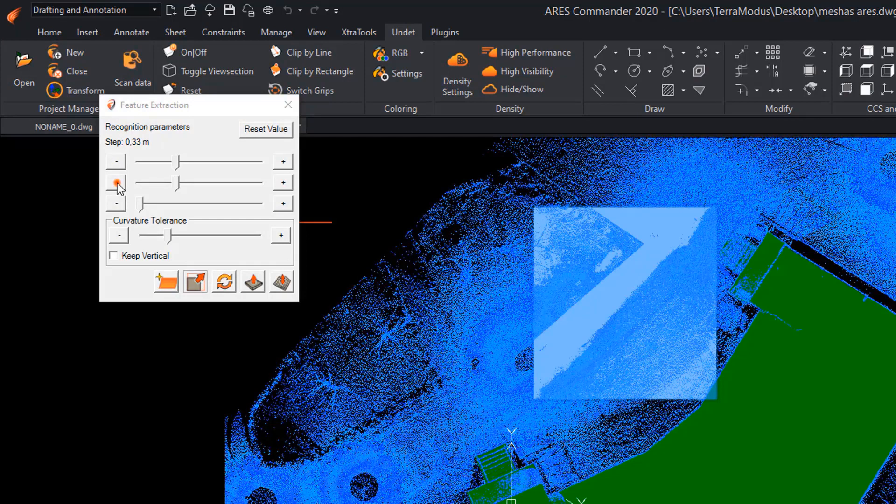
{"action": "left_click", "coordinate": [116, 182]}
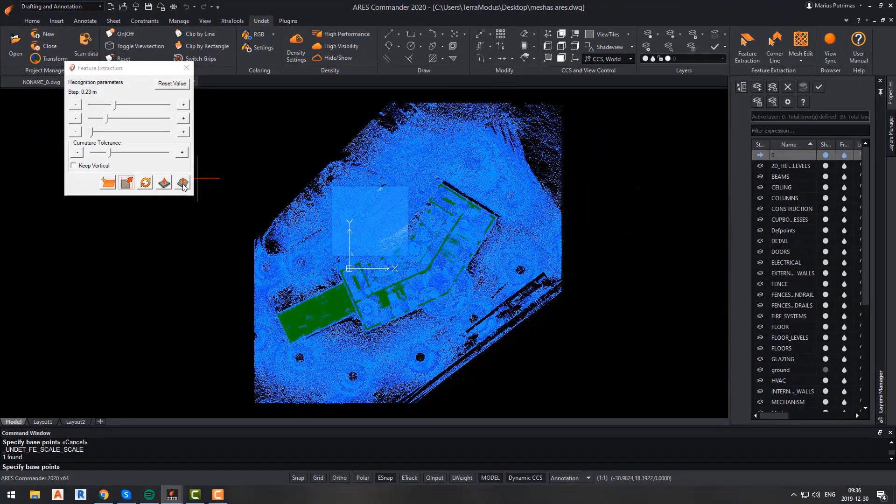
- Generate an unsimplified surface mesh over the whole visible point cloud, about 230085 vertices
{"action": "left_click", "coordinate": [182, 182]}
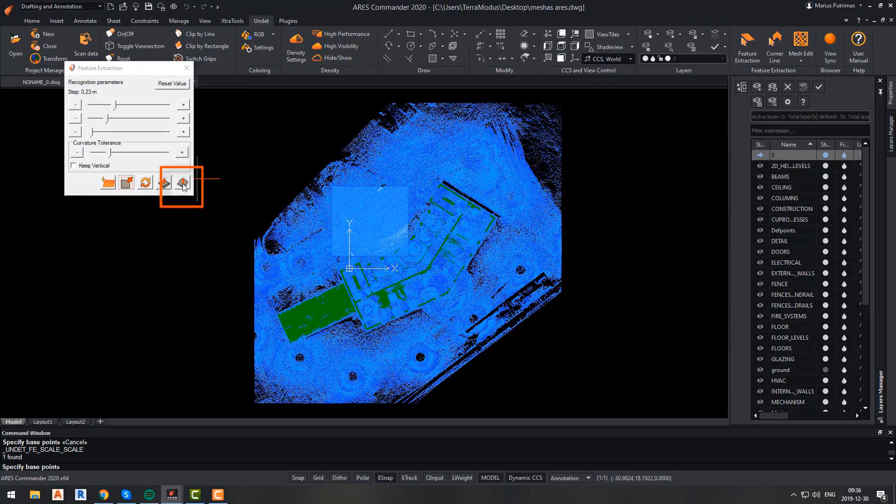
{"action": "left_click", "coordinate": [182, 183]}
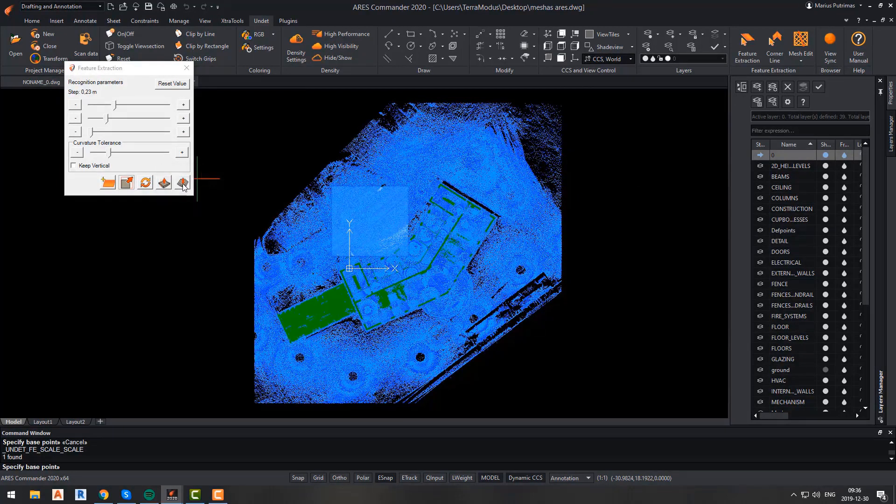
{"action": "left_click", "coordinate": [182, 182]}
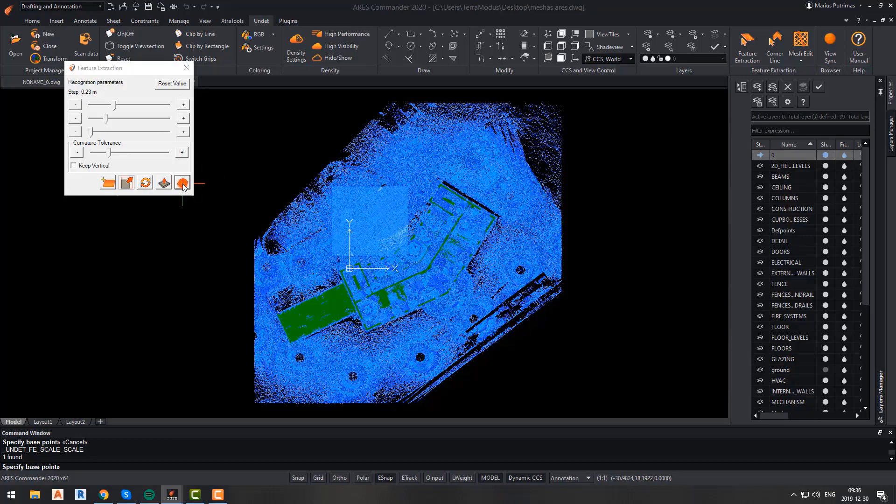
{"action": "left_click", "coordinate": [182, 182]}
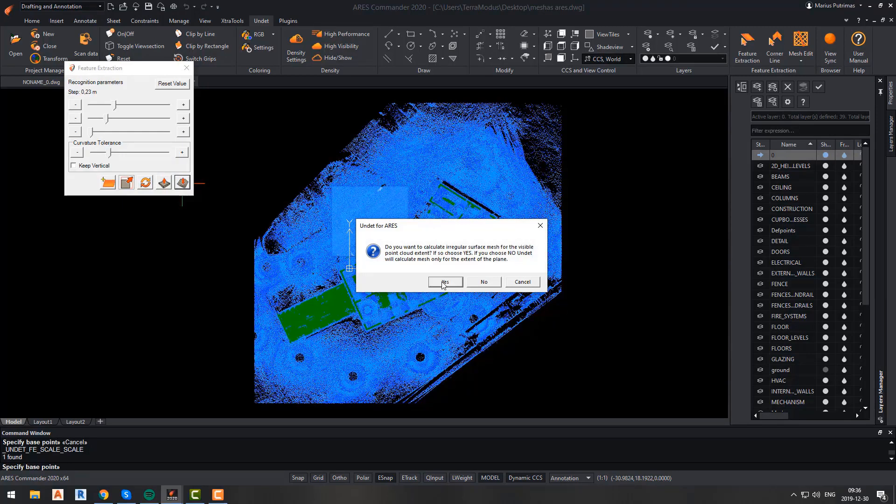
{"action": "left_click", "coordinate": [445, 282]}
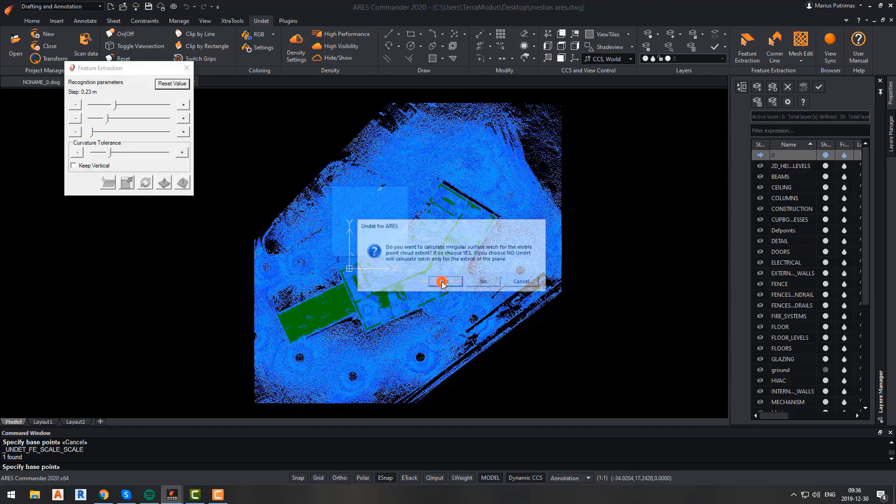
{"action": "left_click", "coordinate": [445, 281]}
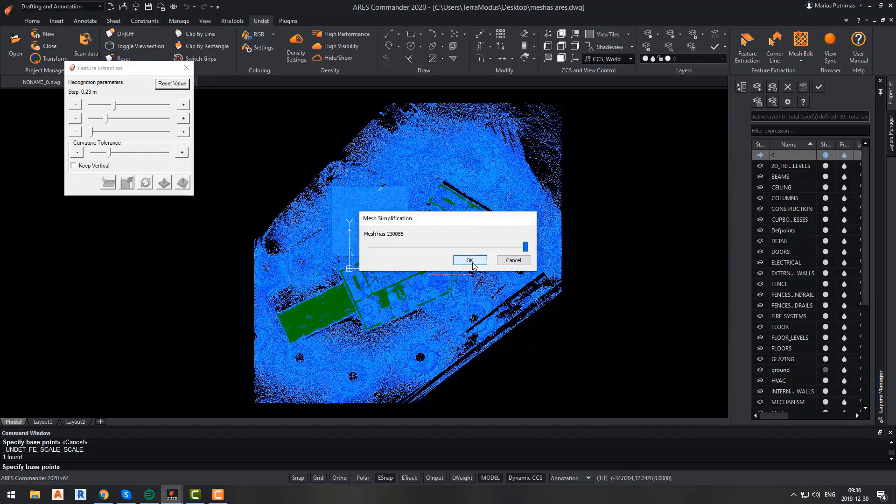
{"action": "left_click", "coordinate": [468, 260]}
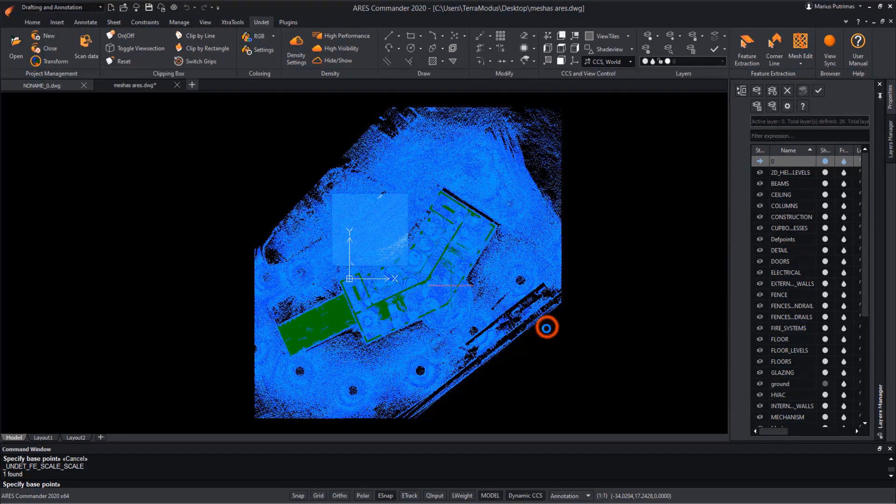
- Switch to the top-down plan view with the PLAN command
{"action": "left_click", "coordinate": [125, 34]}
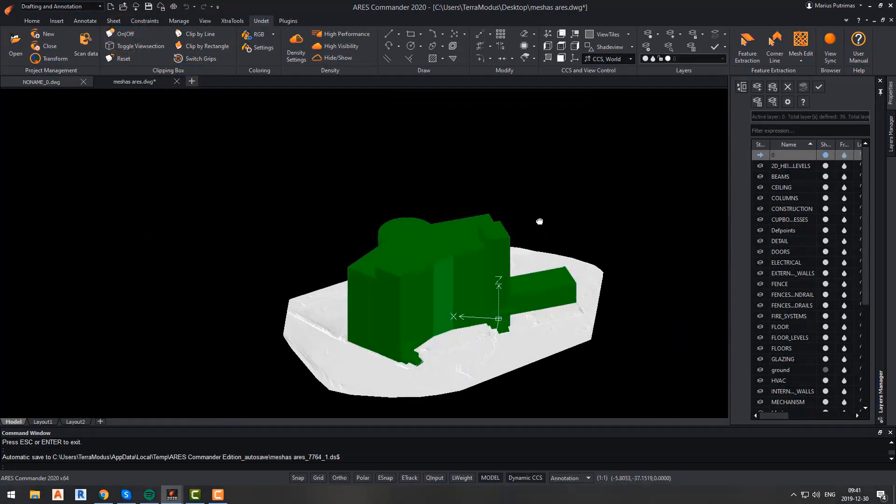
{"action": "type", "text": "plan"}
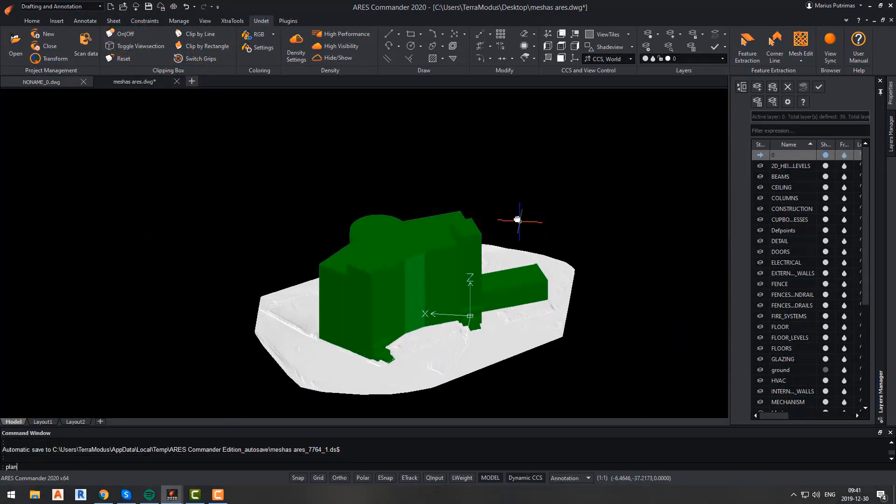
{"action": "key", "text": "Return"}
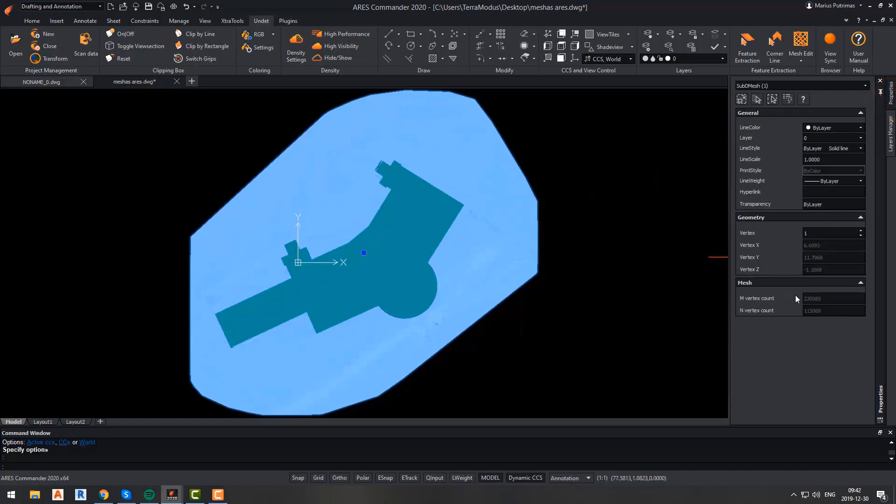
- Run Mesh Decimate on the site mesh with a 0.1 reduction, leaving about 23017 vertices
{"action": "left_click", "coordinate": [800, 45]}
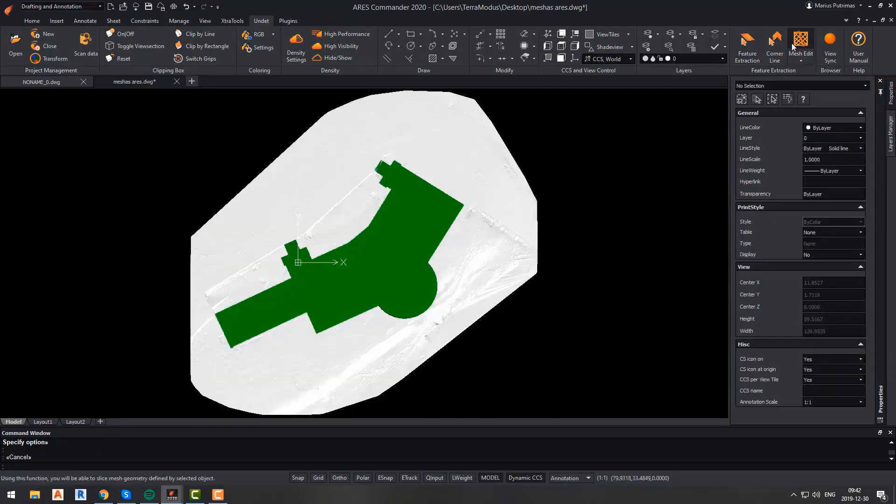
{"action": "left_click", "coordinate": [800, 41]}
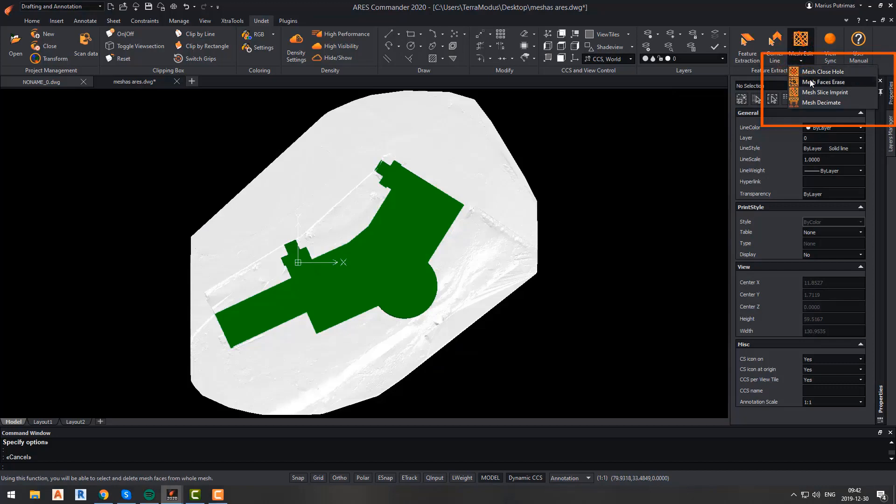
{"action": "mouse_move", "coordinate": [821, 103]}
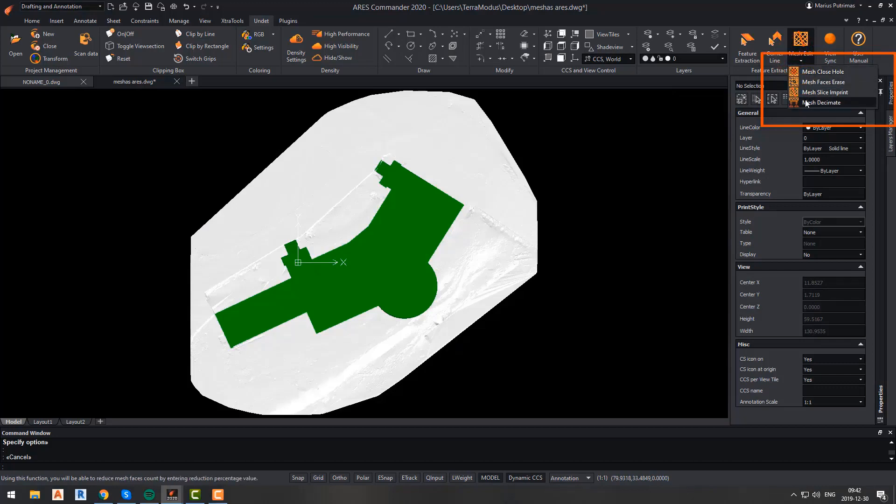
{"action": "left_click", "coordinate": [823, 102]}
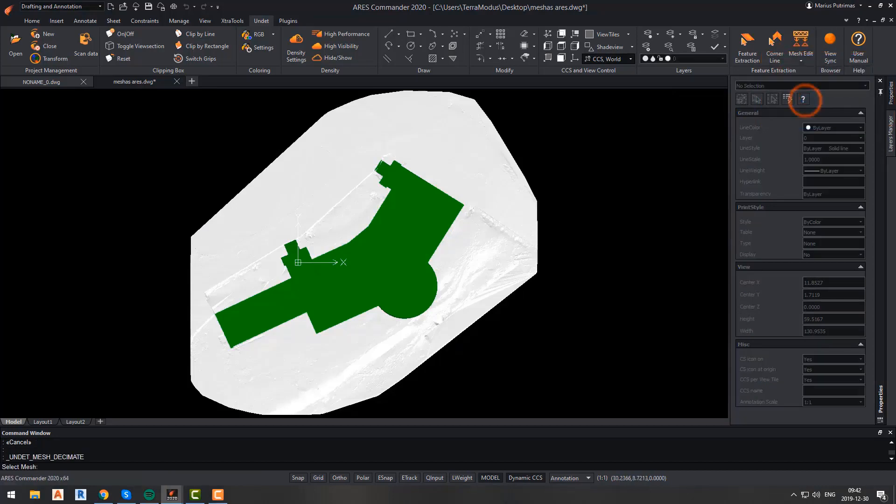
{"action": "left_click", "coordinate": [474, 213]}
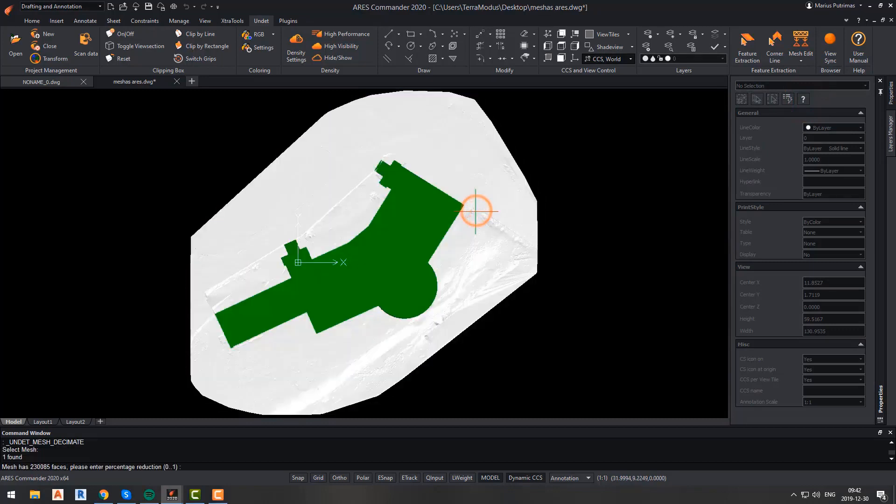
{"action": "mouse_move", "coordinate": [474, 210]}
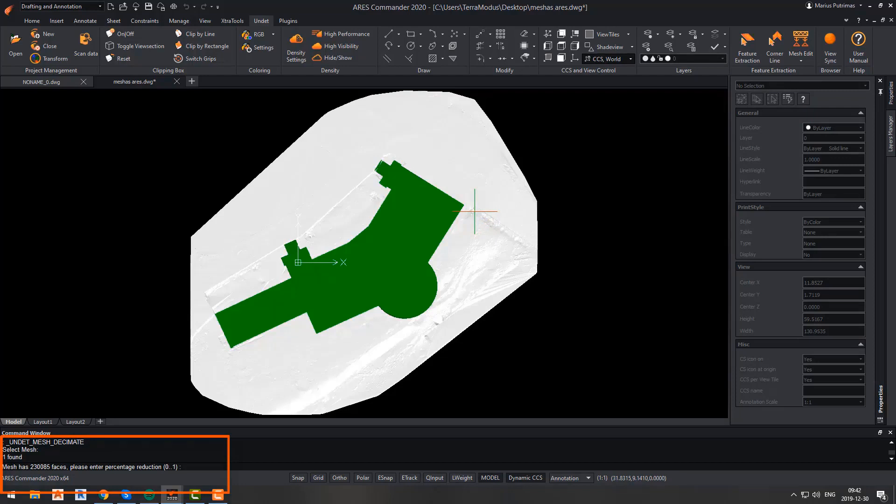
{"action": "type", "text": "0.1"}
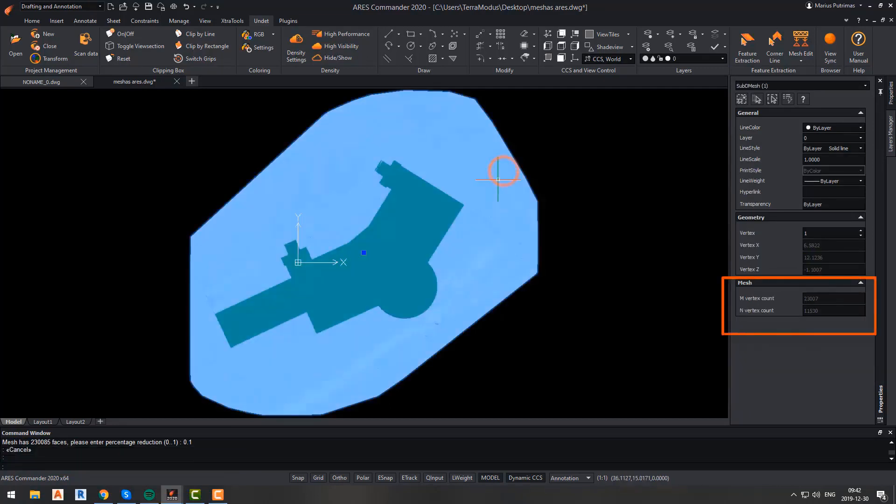
{"action": "mouse_move", "coordinate": [665, 271]}
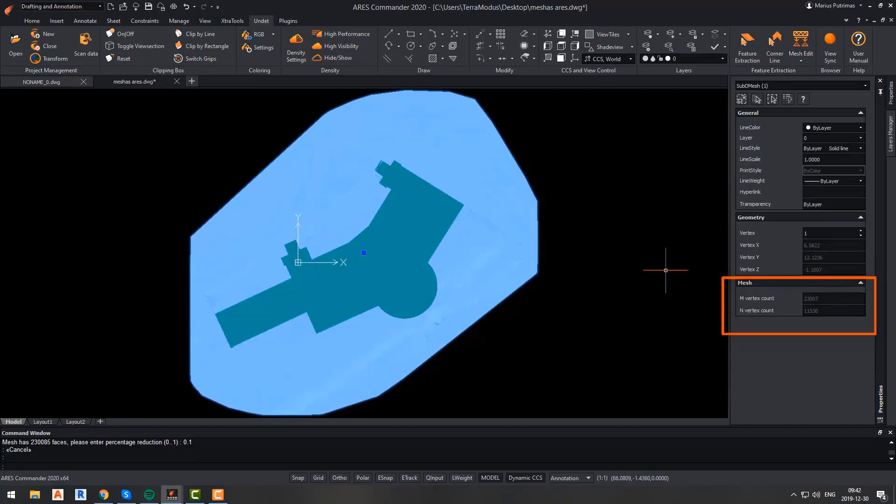
{"action": "mouse_move", "coordinate": [591, 274]}
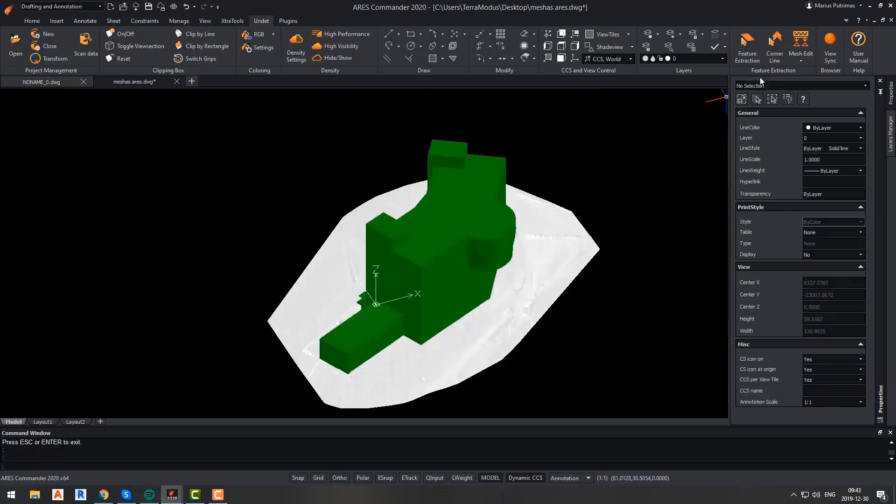
- Start Mesh Slice Imprint in Slice mode on the terrain mesh with the building as slicer
{"action": "left_click", "coordinate": [800, 46]}
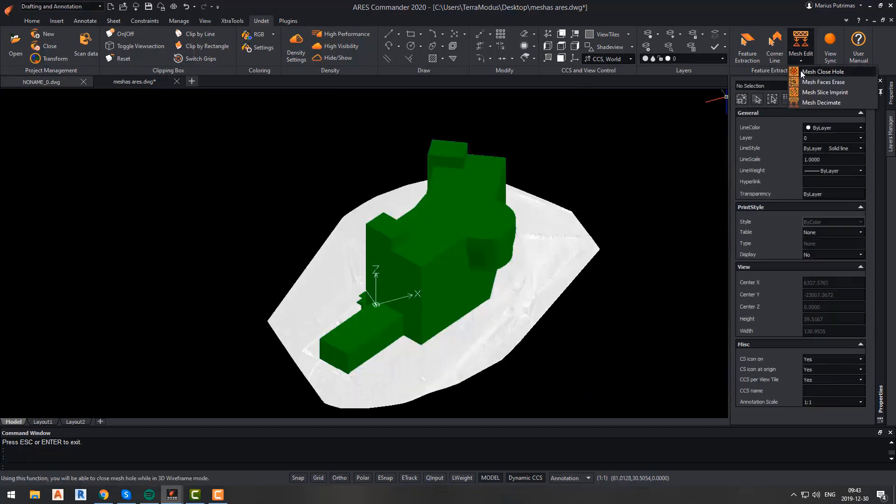
{"action": "mouse_move", "coordinate": [823, 82]}
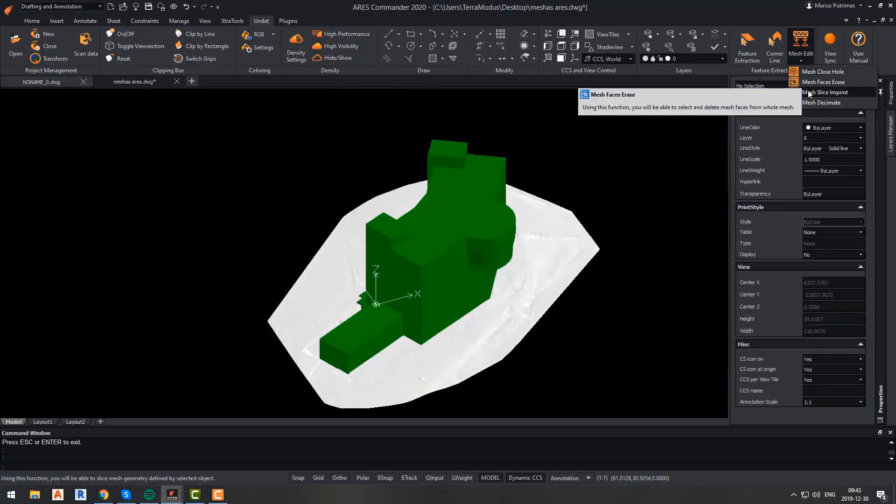
{"action": "mouse_move", "coordinate": [823, 92]}
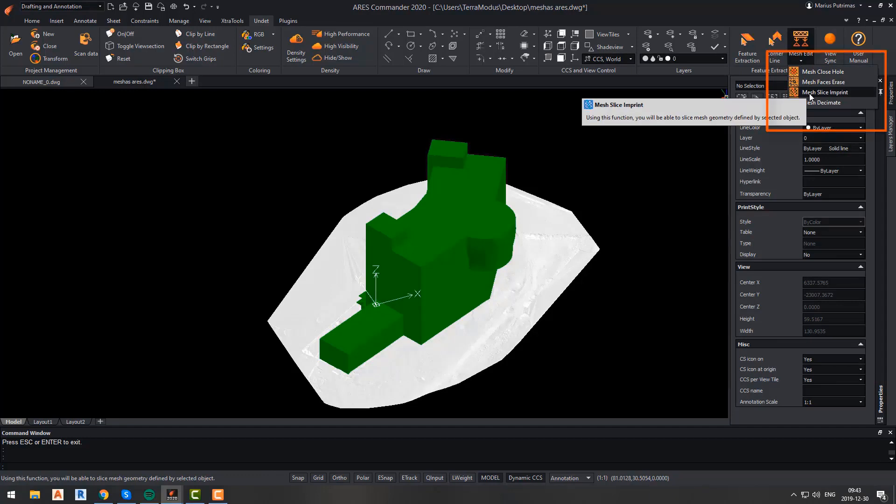
{"action": "mouse_move", "coordinate": [821, 71]}
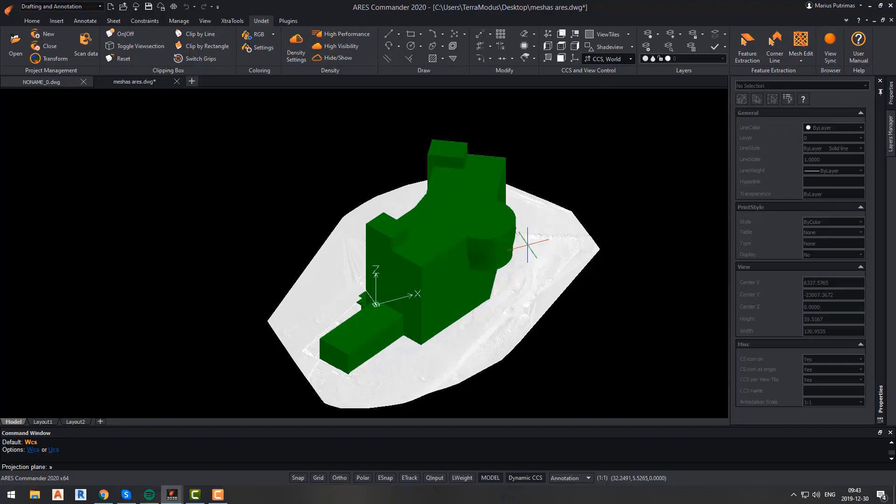
{"action": "mouse_move", "coordinate": [465, 328]}
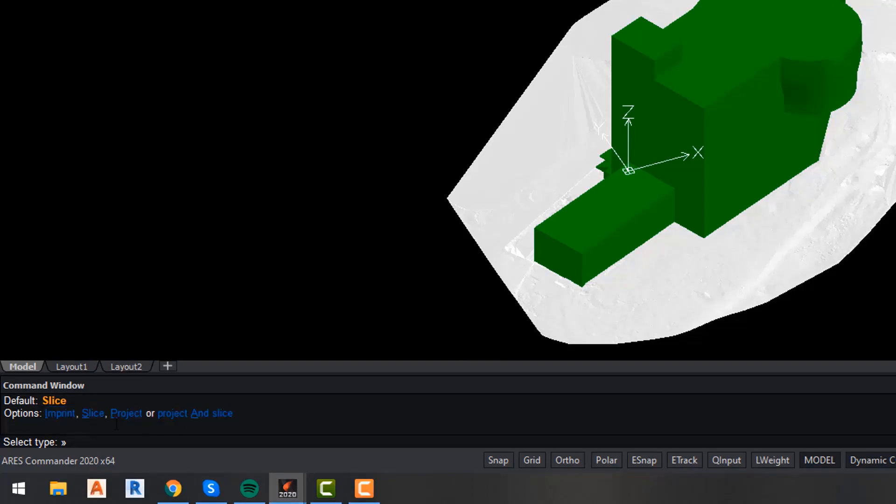
{"action": "type", "text": "s"}
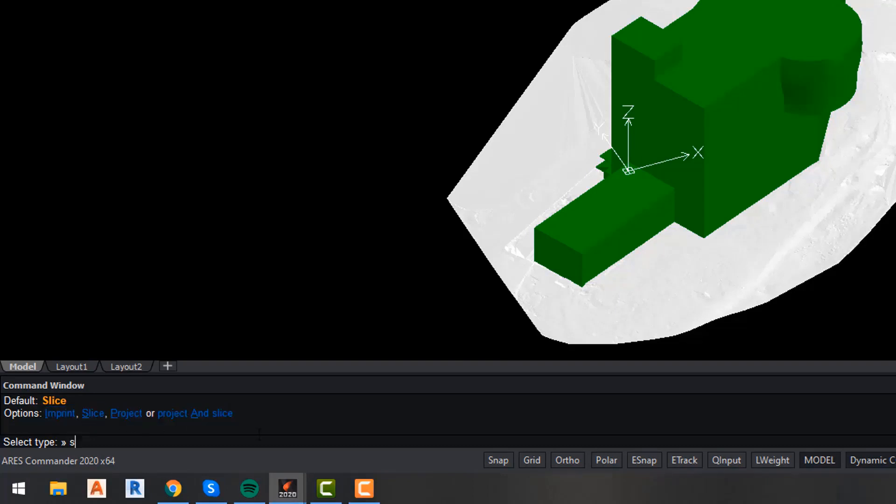
{"action": "key", "text": "Return"}
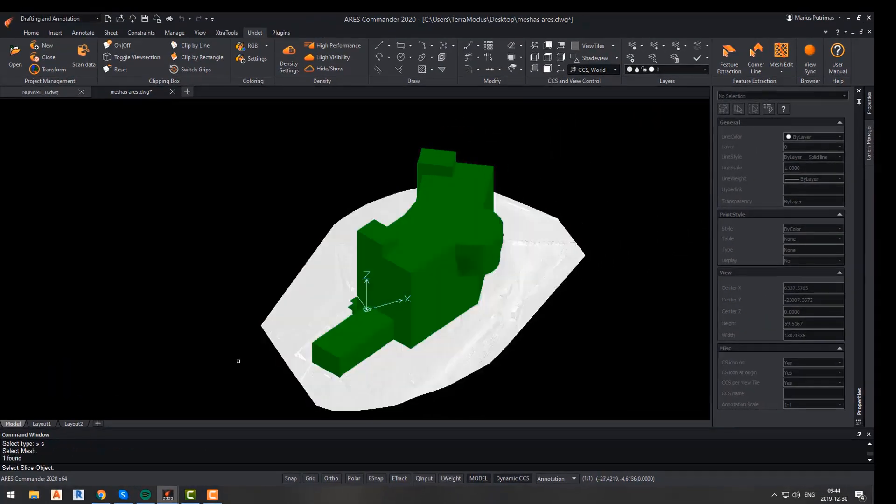
{"action": "mouse_move", "coordinate": [444, 397]}
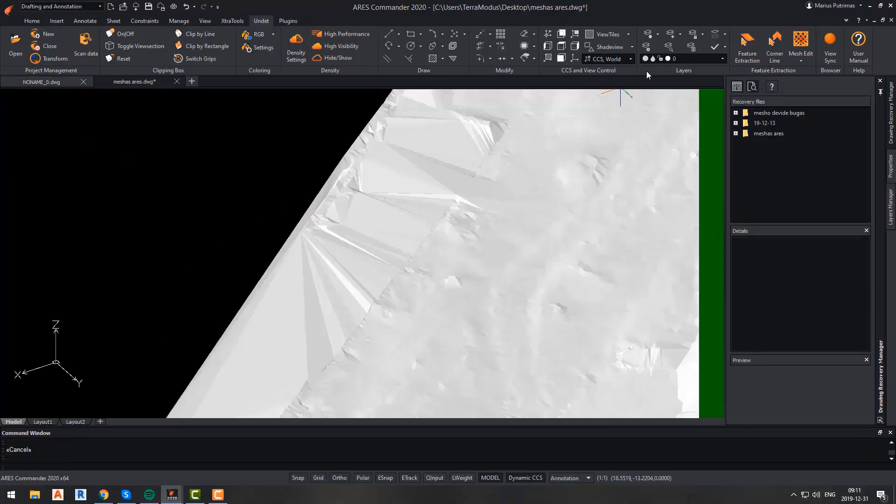
- Start Mesh Faces Erase to lasso away the long spiky edge triangles
{"action": "left_click", "coordinate": [800, 44]}
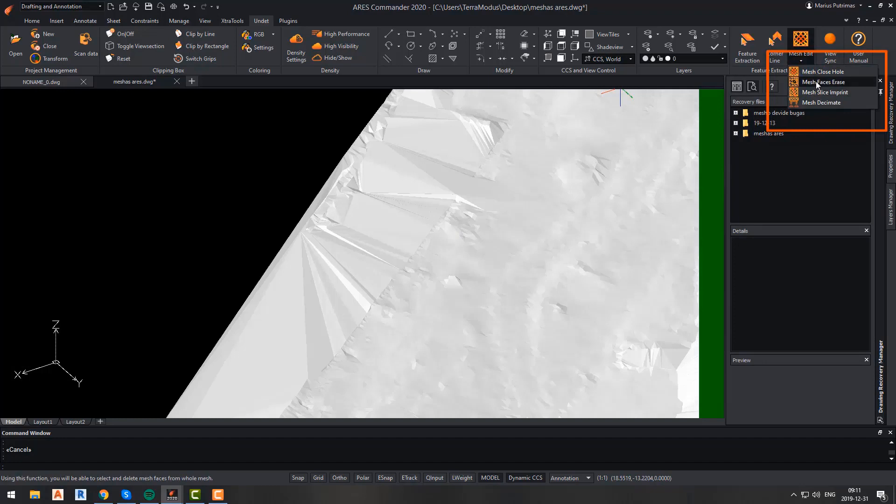
{"action": "left_click", "coordinate": [821, 82]}
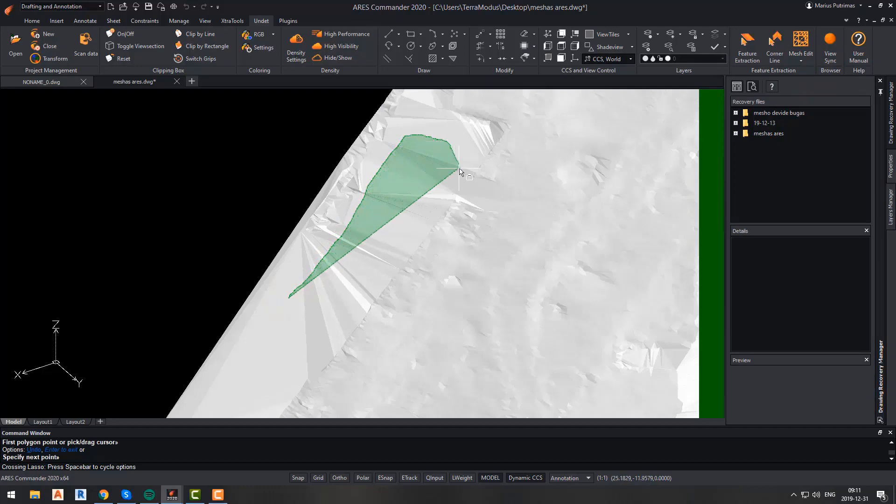
{"action": "mouse_move", "coordinate": [365, 297]}
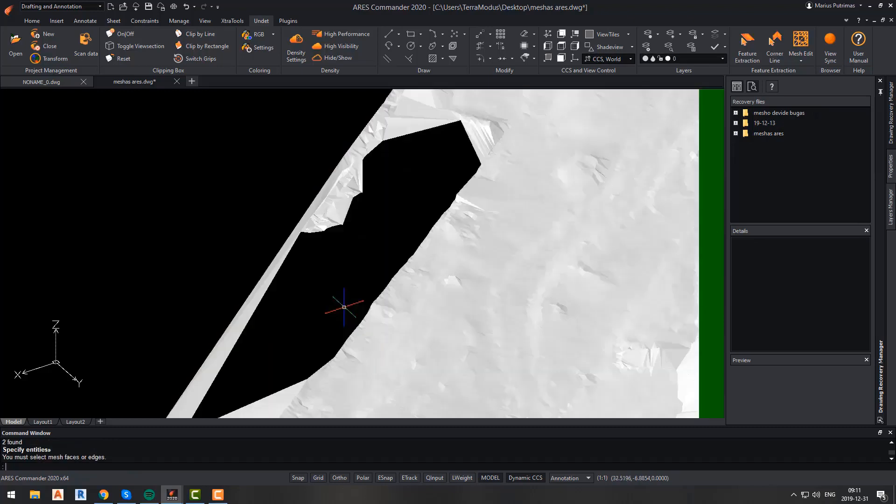
{"action": "mouse_move", "coordinate": [344, 270]}
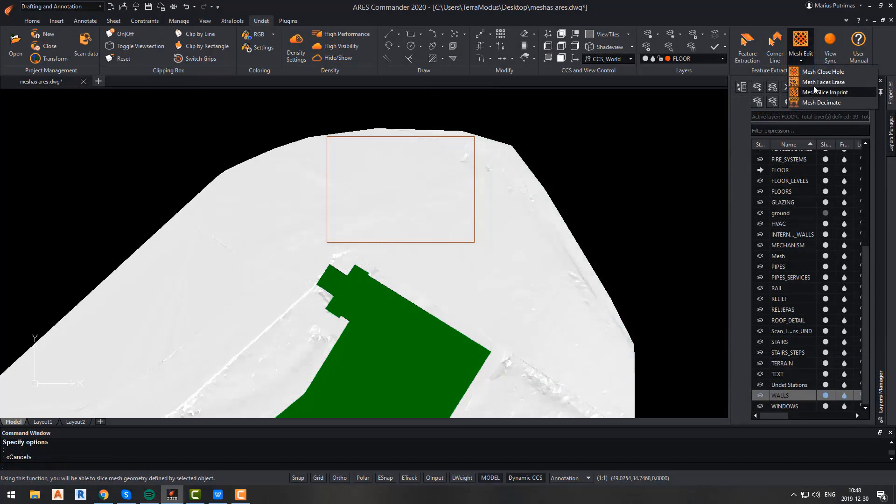
- Slice a rectangular hole in the terrain mesh along the orange rectangle and delete the rectangle
{"action": "left_click", "coordinate": [827, 92]}
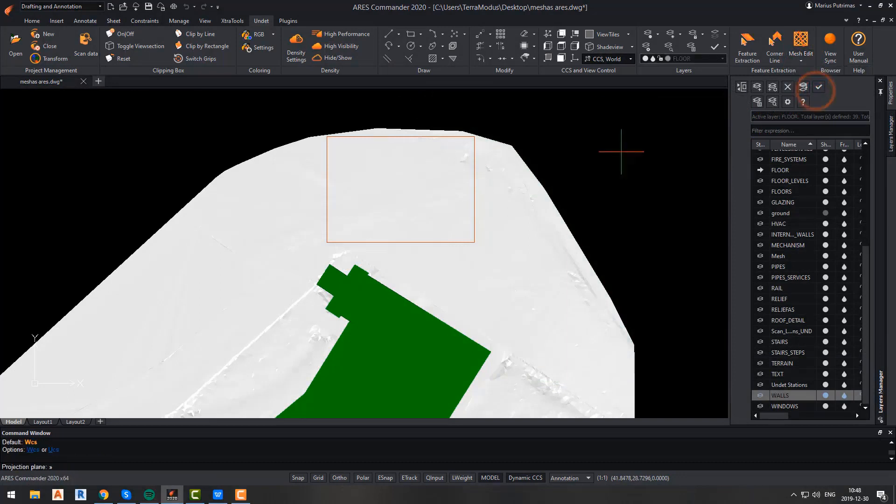
{"action": "type", "text": "s"}
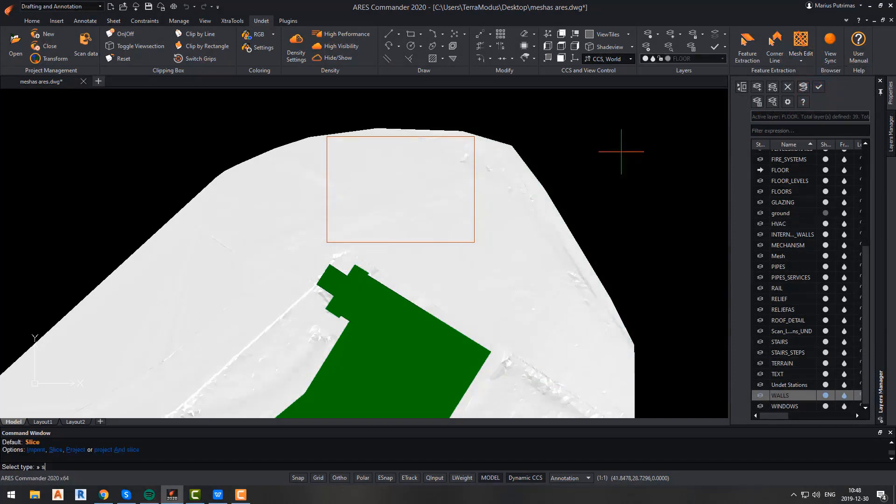
{"action": "left_click", "coordinate": [540, 214]}
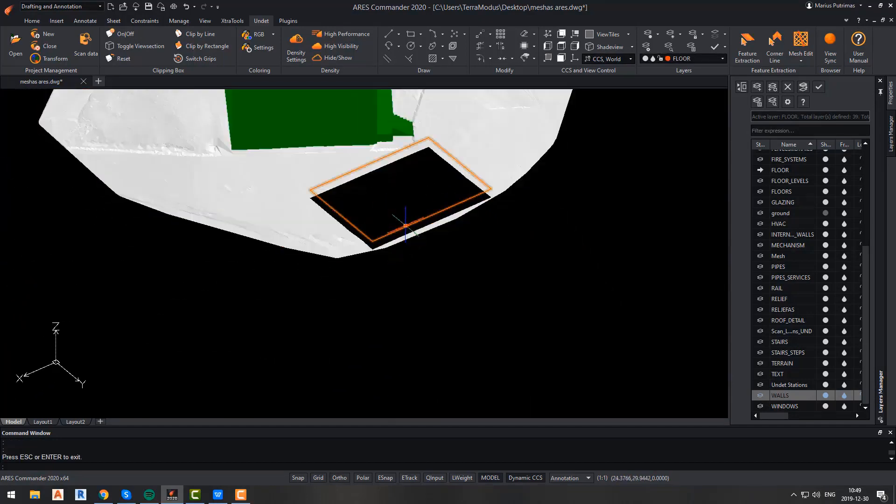
{"action": "key", "text": "Delete"}
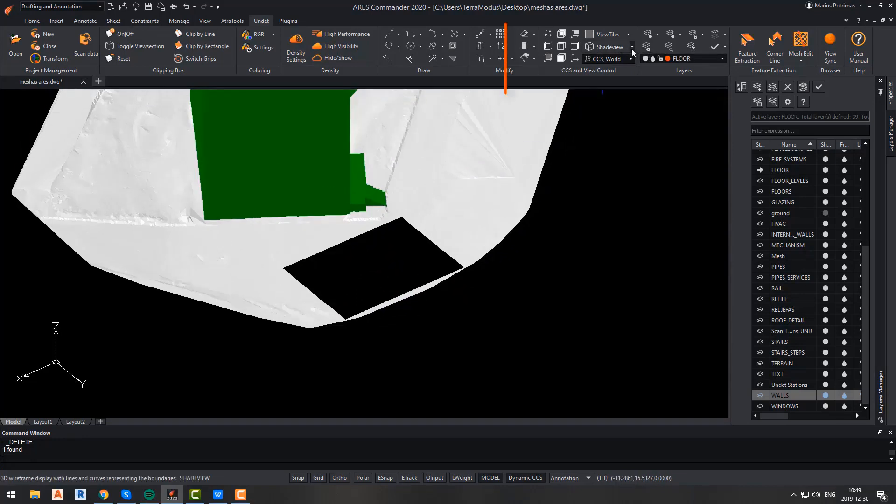
- Show the mesh triangles via 3D Wireframe, then Hidden shade view
{"action": "left_click", "coordinate": [633, 47]}
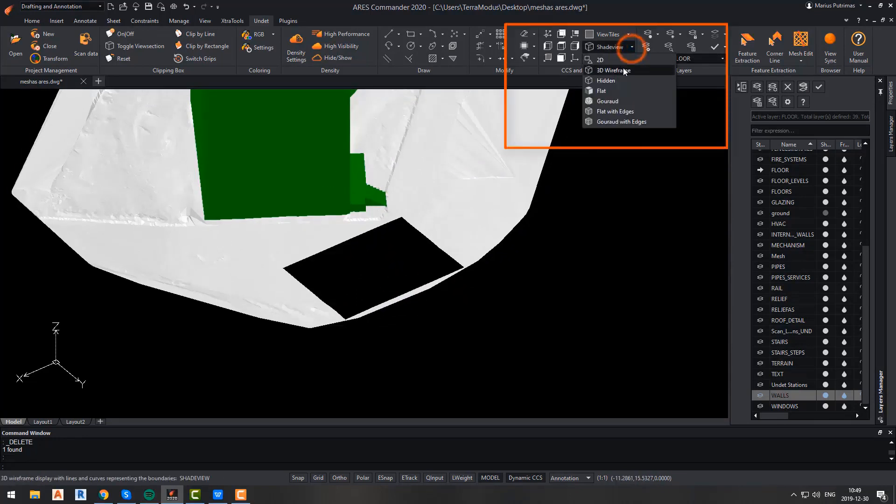
{"action": "left_click", "coordinate": [614, 70]}
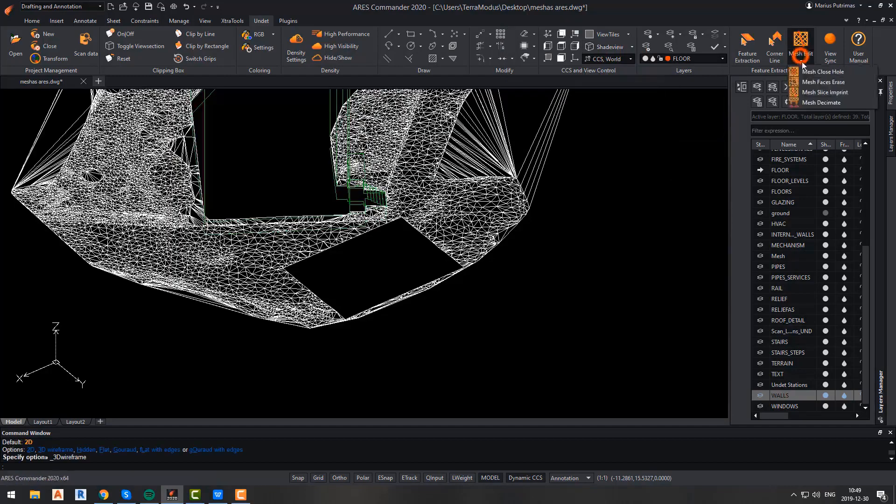
{"action": "left_click", "coordinate": [821, 71]}
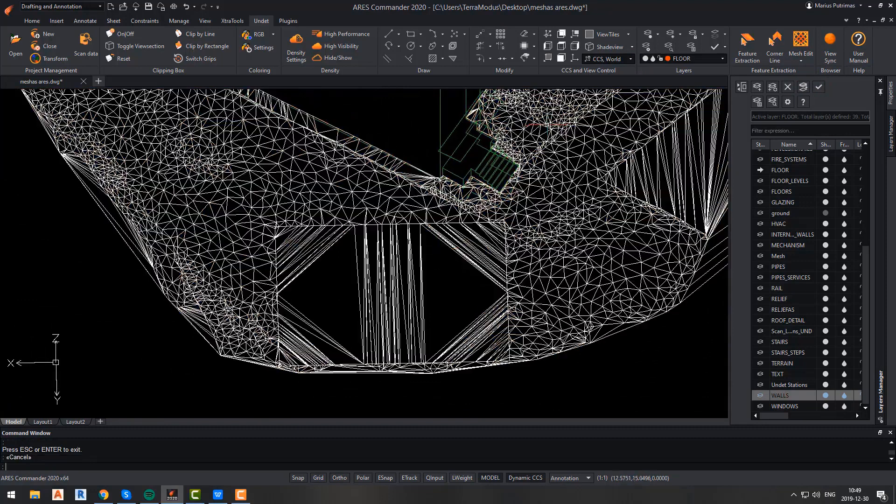
{"action": "left_click", "coordinate": [632, 46]}
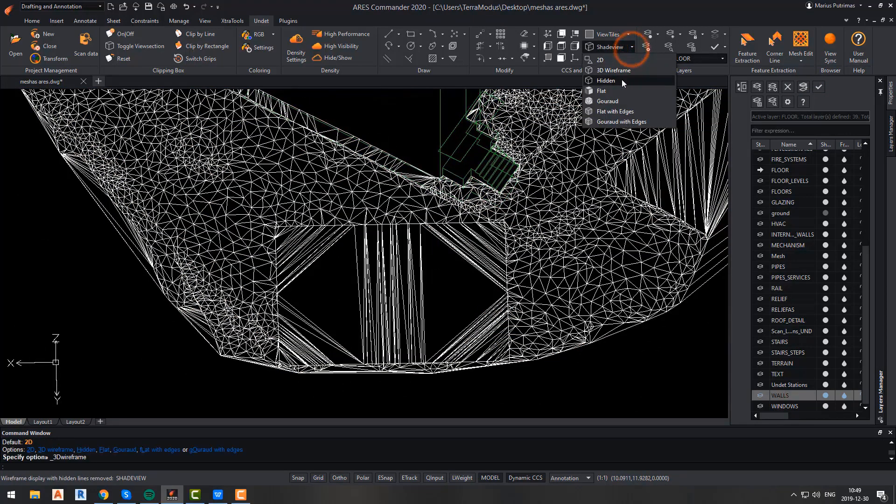
{"action": "left_click", "coordinate": [607, 101]}
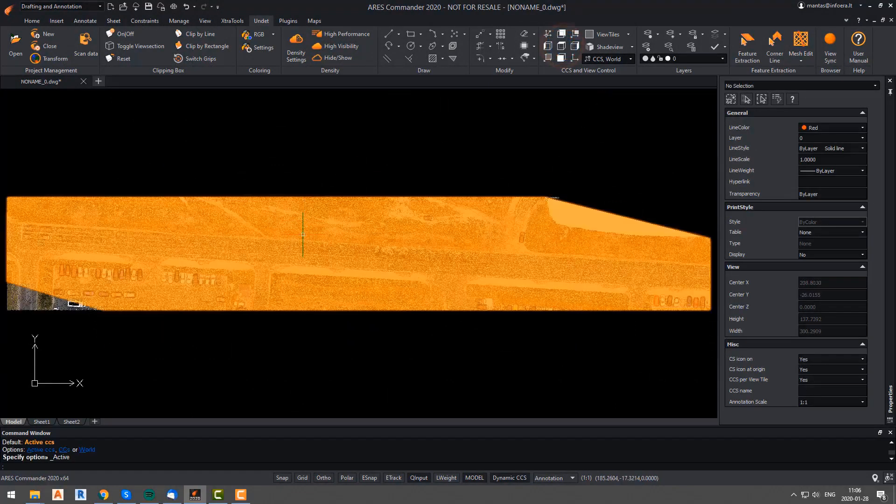
- Draw a PLINE across the road end and repeat it along the road polyline with PATHPATTERN
{"action": "left_click", "coordinate": [404, 251]}
{"action": "type", "text": "pl"}
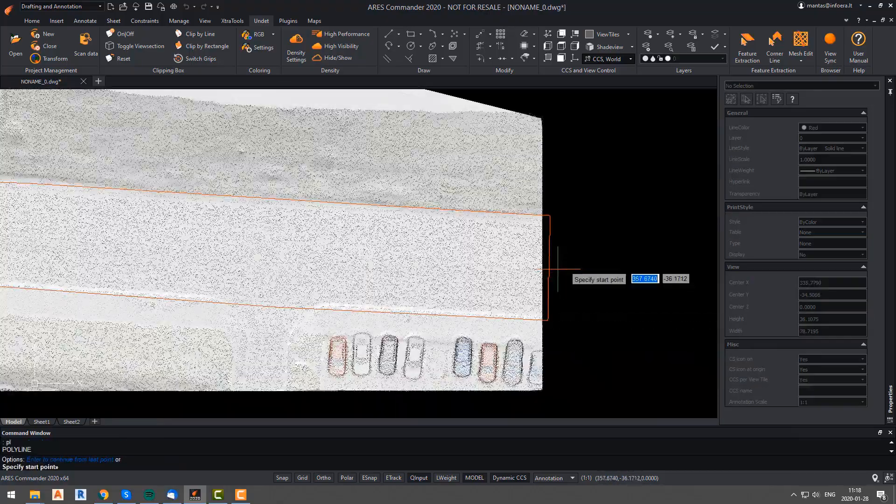
{"action": "left_click", "coordinate": [553, 268]}
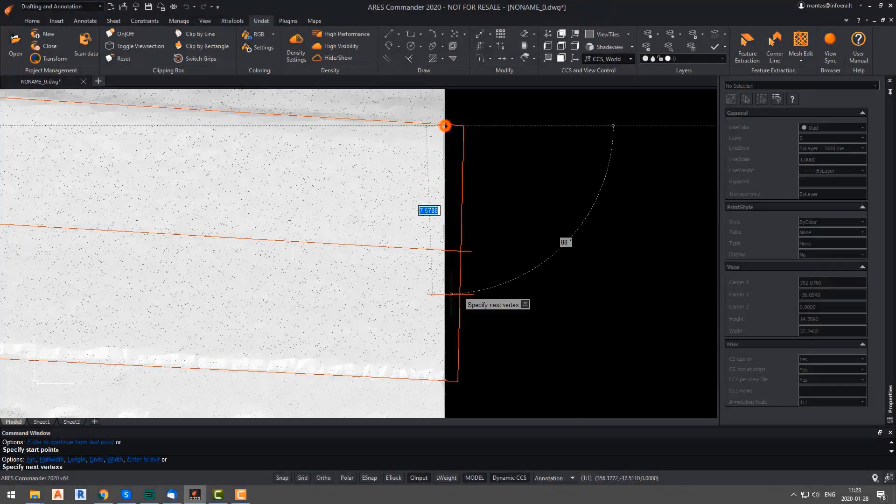
{"action": "left_click", "coordinate": [446, 379]}
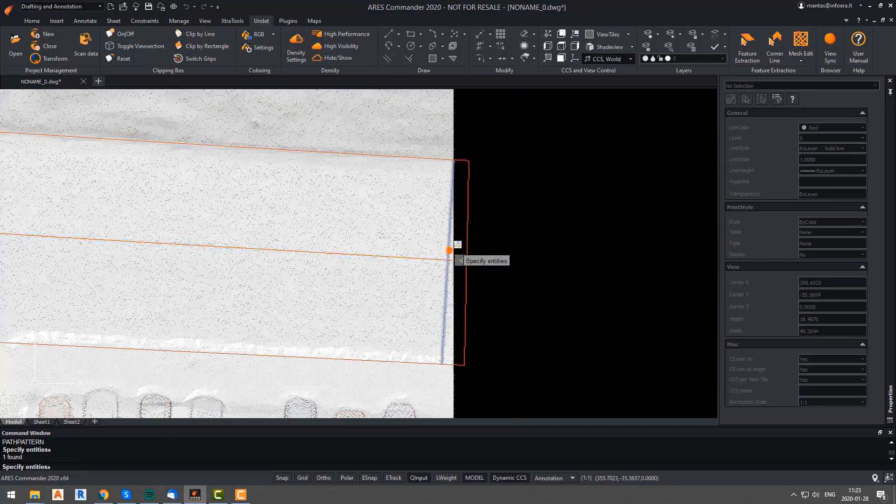
{"action": "left_click", "coordinate": [439, 264]}
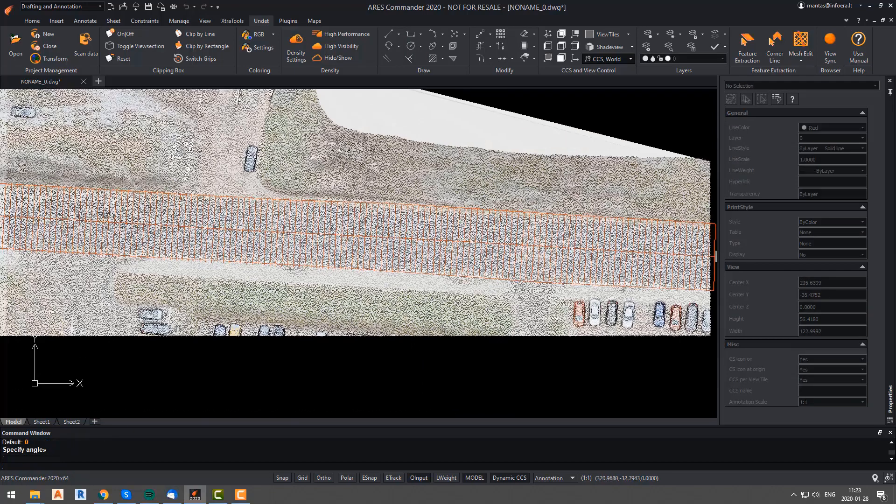
{"action": "left_click", "coordinate": [800, 45]}
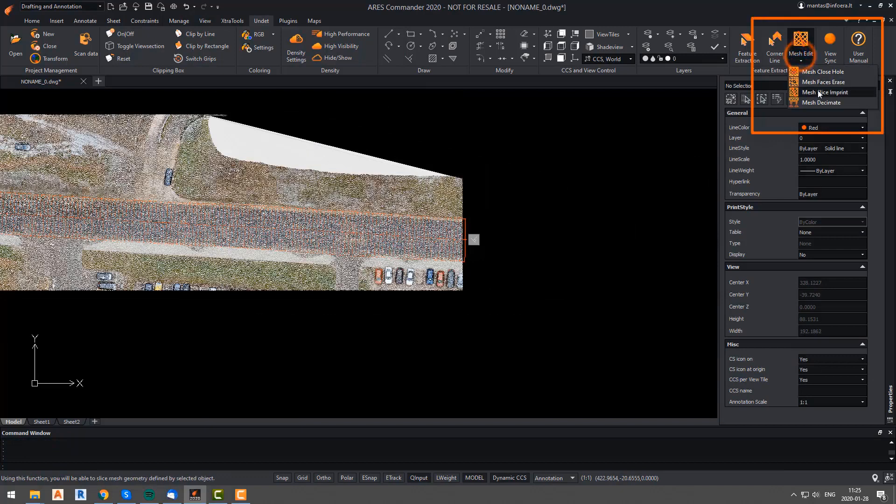
- Slice the road mesh with the cross-section lines and move the mesh to the Undet Stations layer
{"action": "left_click", "coordinate": [821, 92]}
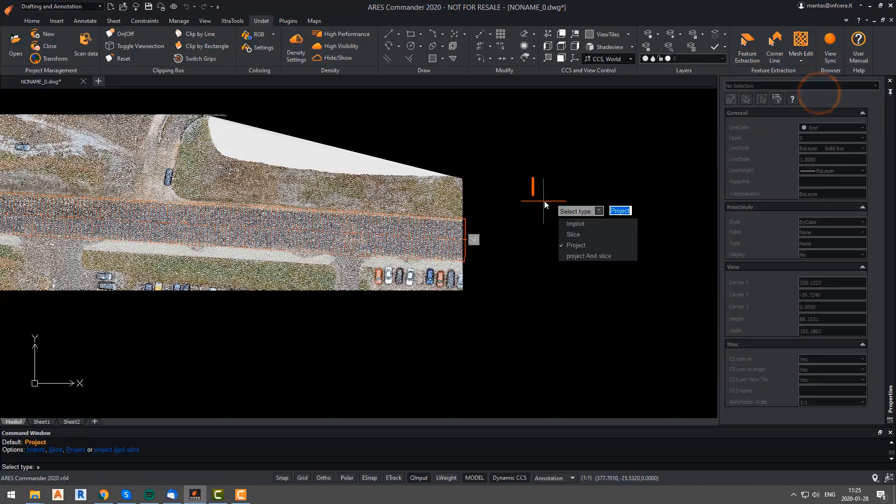
{"action": "mouse_move", "coordinate": [579, 235]}
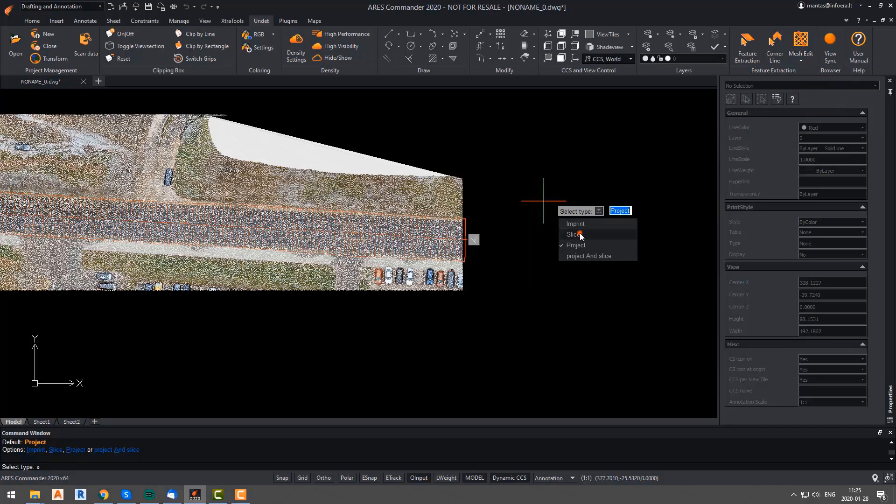
{"action": "left_click", "coordinate": [572, 234]}
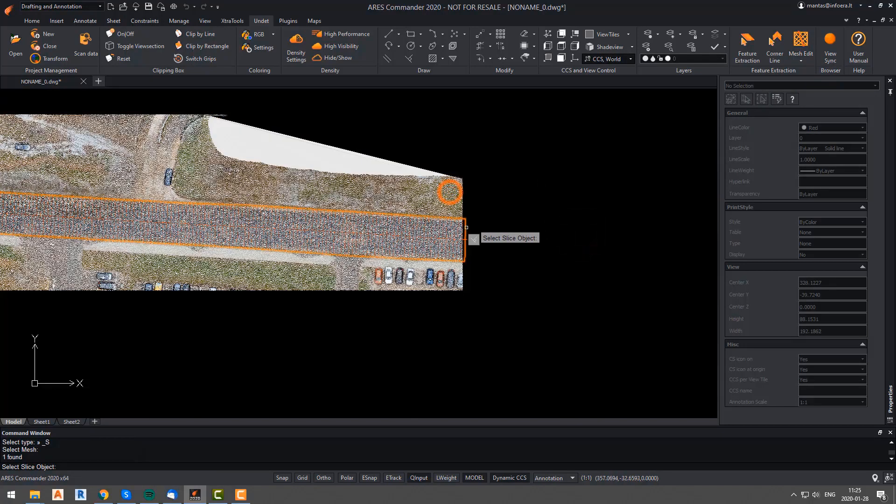
{"action": "left_click", "coordinate": [229, 218]}
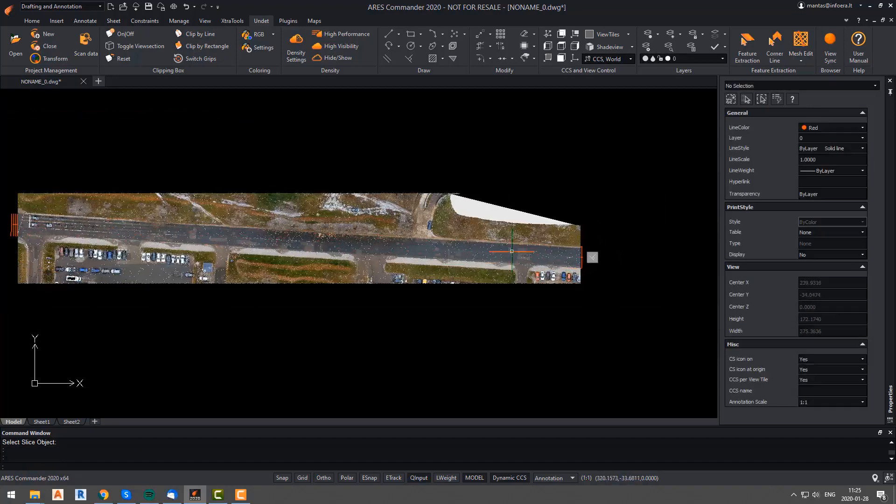
{"action": "left_click", "coordinate": [297, 238]}
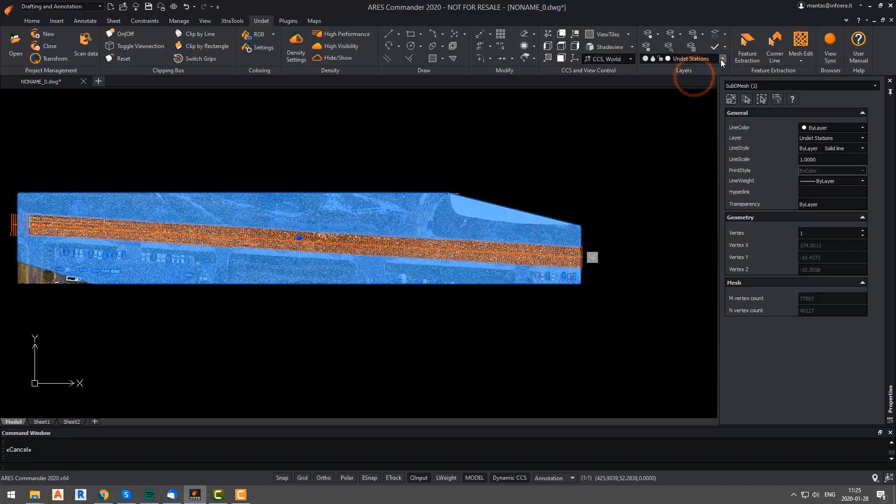
{"action": "left_click", "coordinate": [722, 59]}
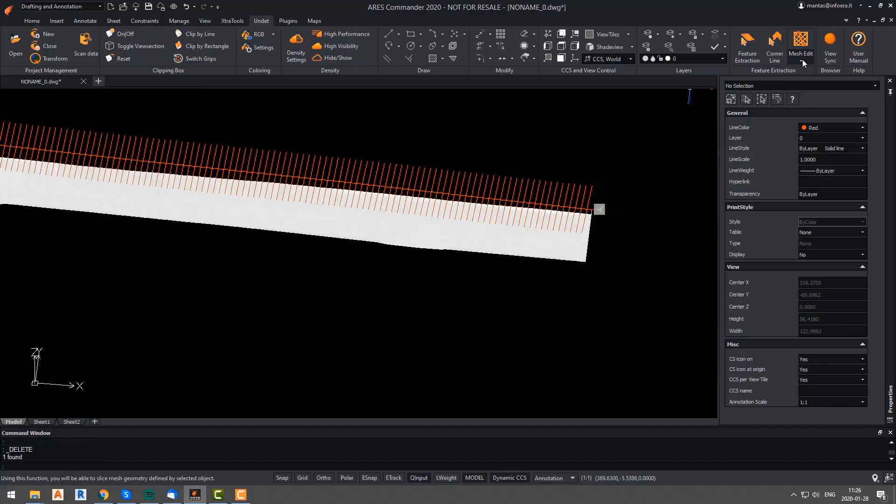
- Project the 299 profile lines onto the road mesh and dismiss the hidden-mesh notice
{"action": "scroll", "scroll_direction": "down", "scroll_amount": 3}
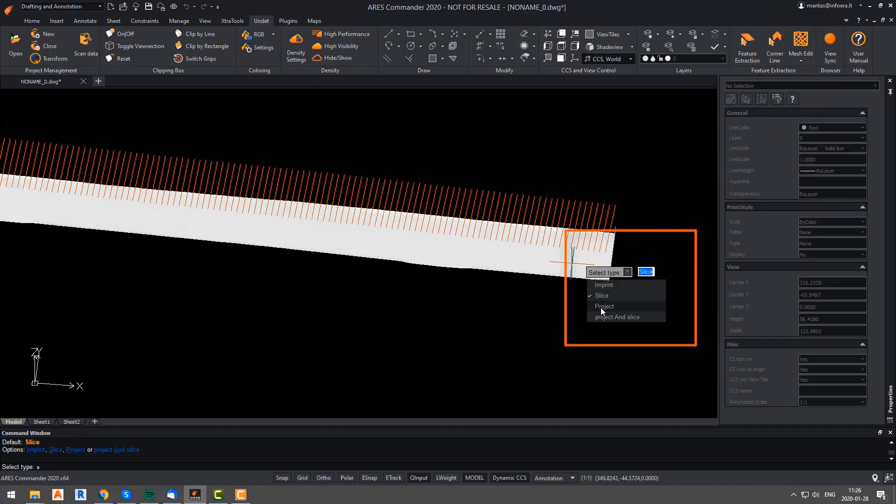
{"action": "left_click", "coordinate": [604, 306]}
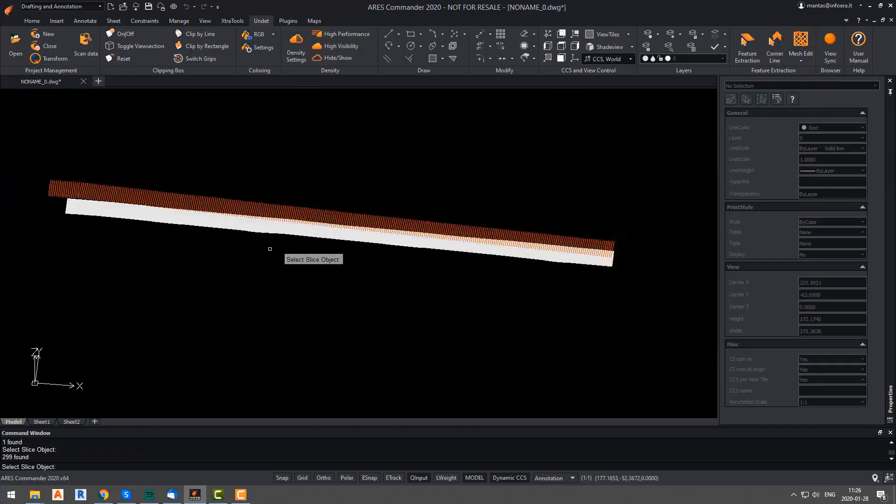
{"action": "left_click", "coordinate": [312, 250]}
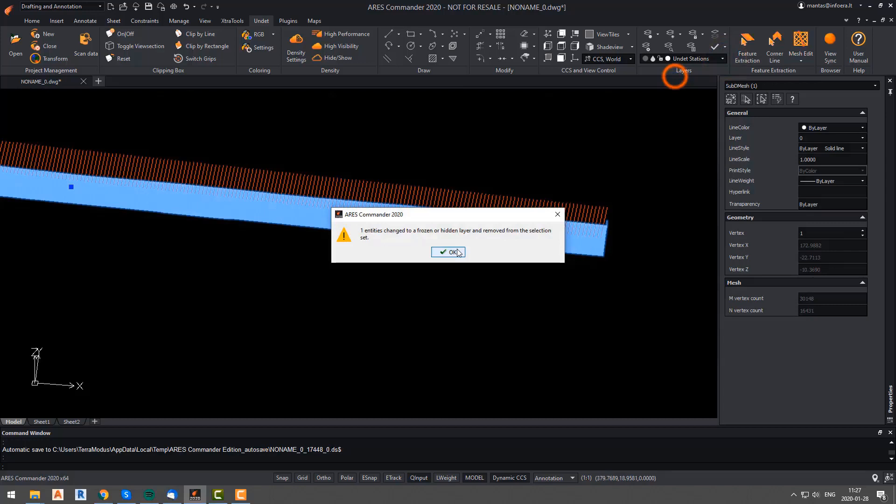
{"action": "left_click", "coordinate": [448, 252]}
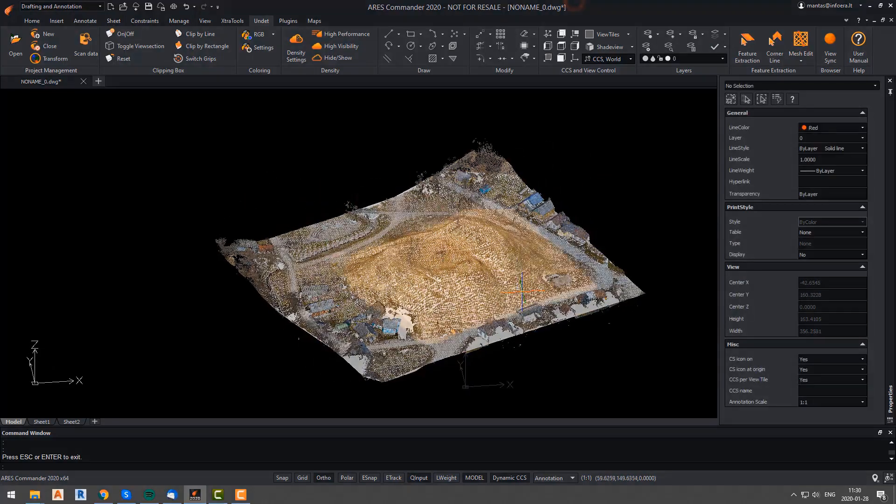
- View the hill from the front for horizontal slicing and select the Undet Stations layer
{"action": "left_click", "coordinate": [549, 59]}
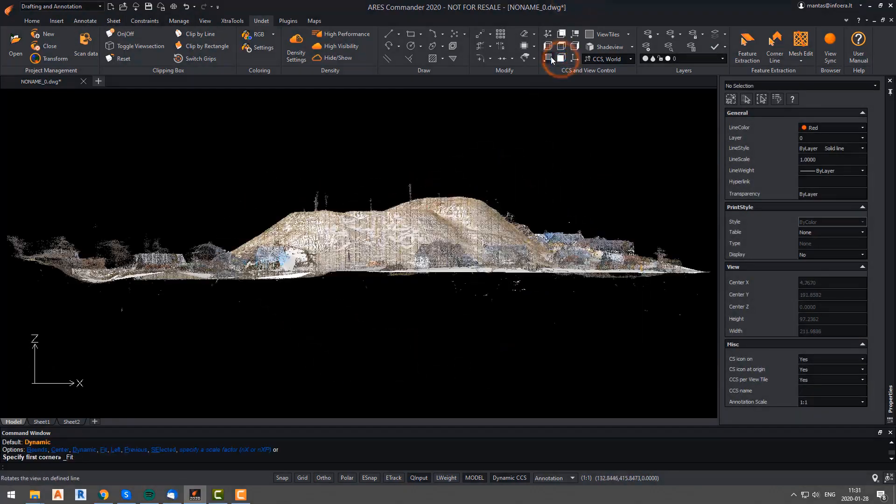
{"action": "left_click", "coordinate": [570, 34]}
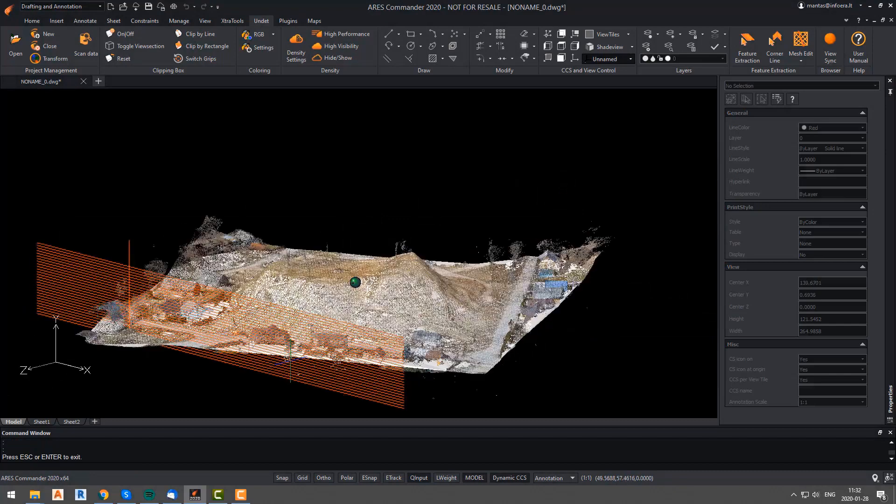
{"action": "left_click", "coordinate": [560, 46]}
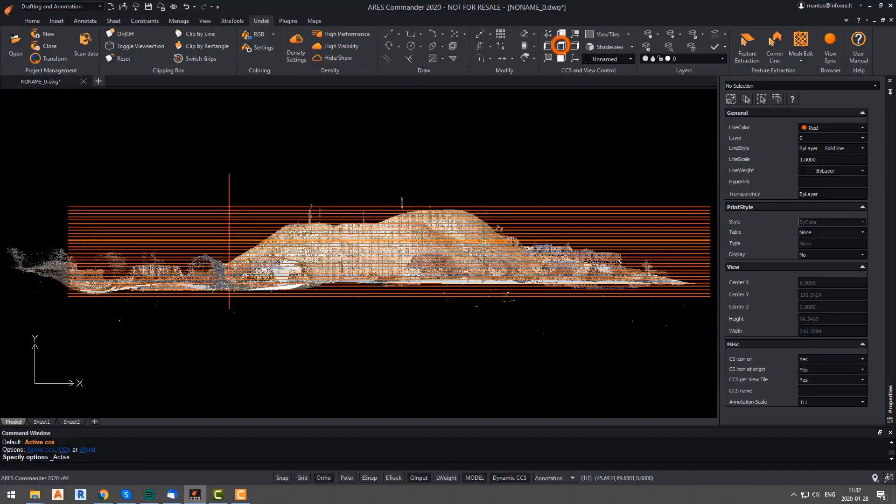
{"action": "left_click", "coordinate": [723, 56]}
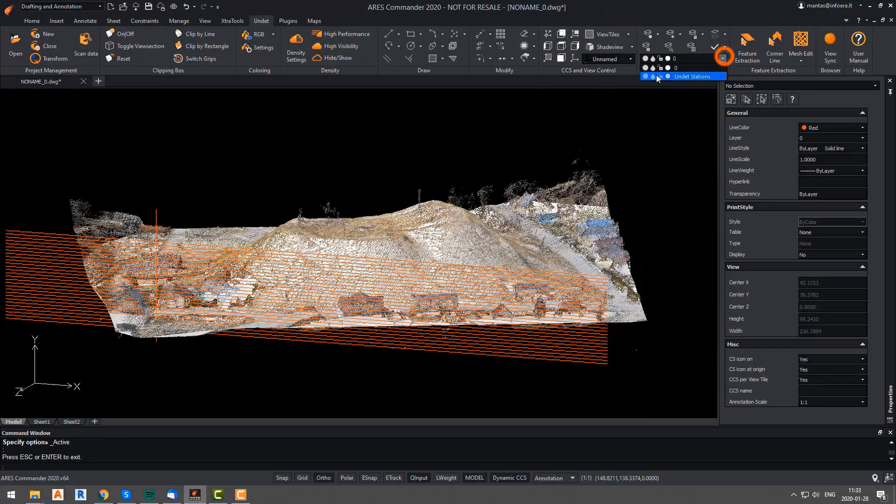
{"action": "left_click", "coordinate": [464, 212]}
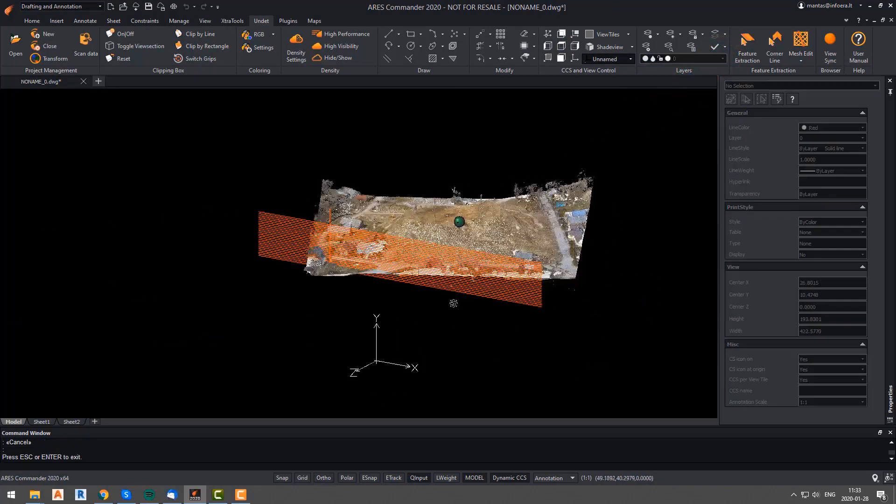
{"action": "left_click", "coordinate": [125, 46]}
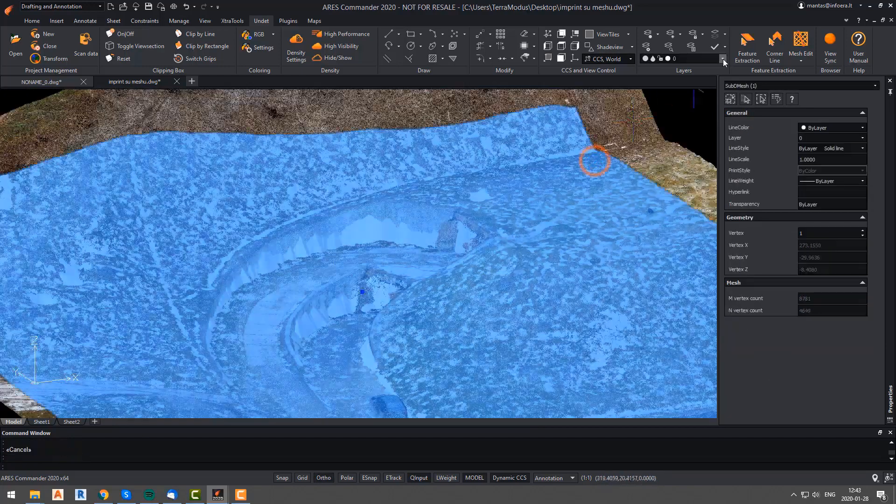
- Move the textured mesh to a hidden layer so only the grey terrain surface shows
{"action": "left_click", "coordinate": [721, 57]}
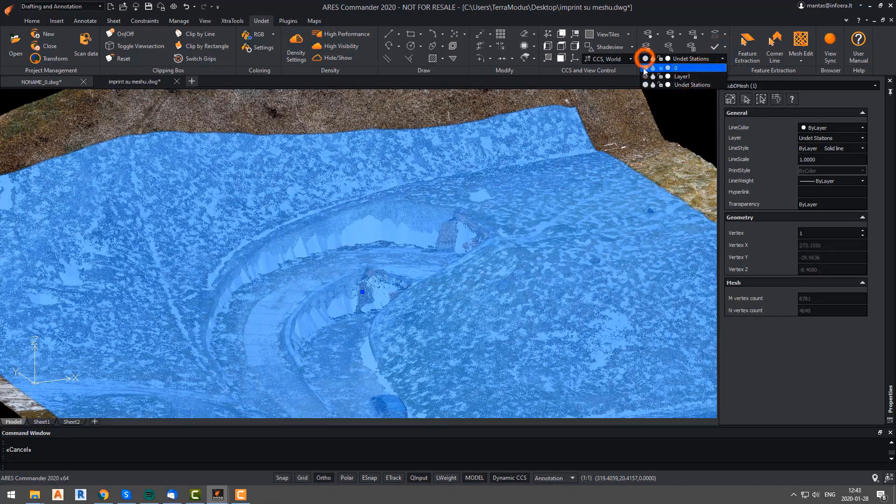
{"action": "left_click", "coordinate": [681, 67]}
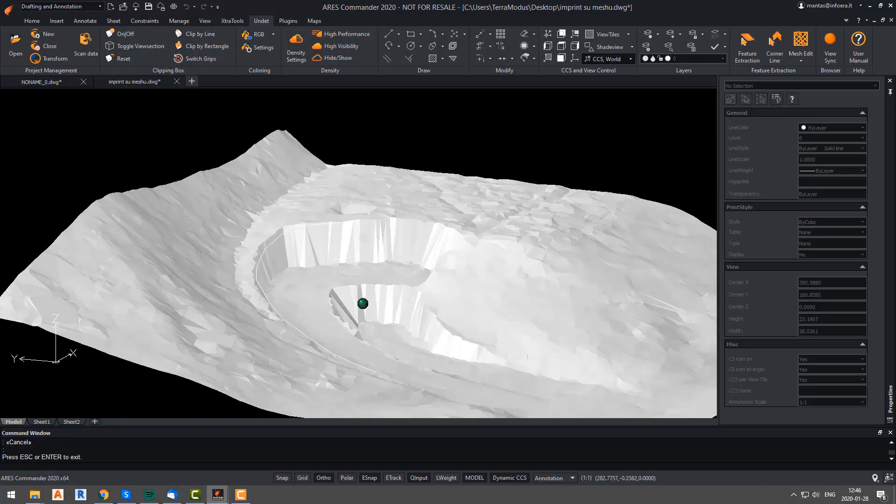
- Run Mesh Slice Imprint with UCS projection in Imprint mode on the terrain mesh and wall line
{"action": "left_click", "coordinate": [800, 45]}
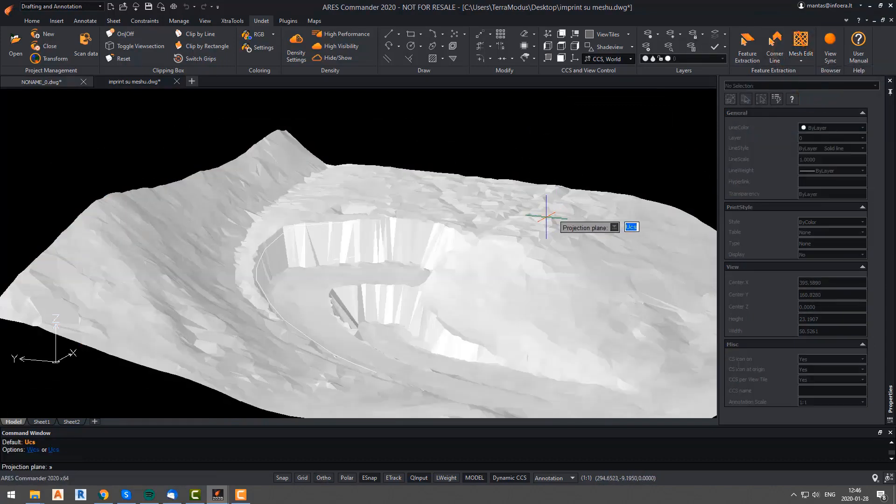
{"action": "left_click", "coordinate": [601, 226]}
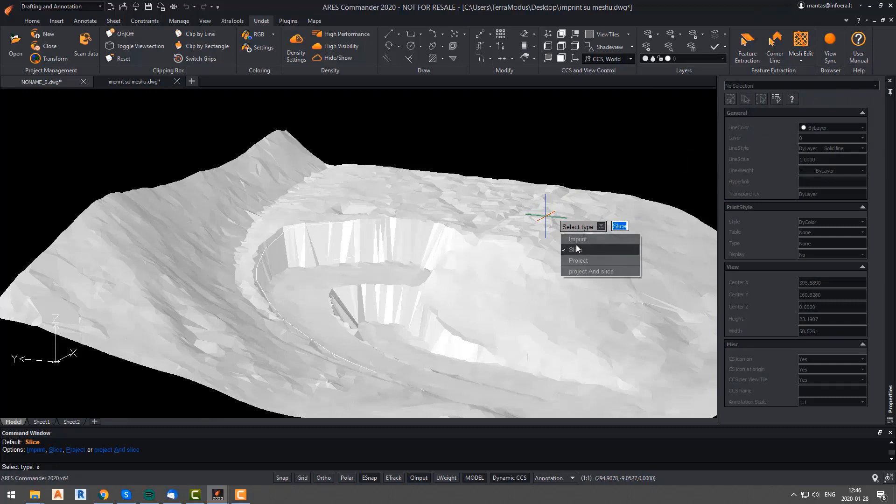
{"action": "left_click", "coordinate": [573, 250]}
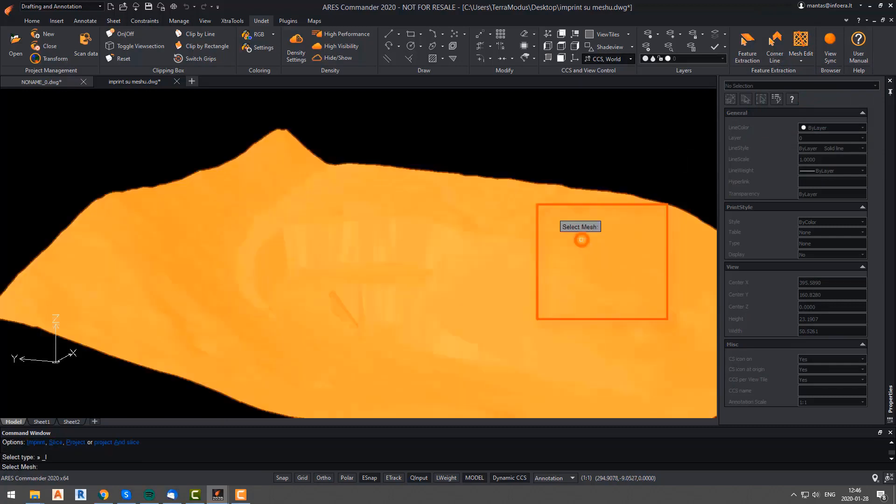
{"action": "left_click", "coordinate": [581, 240]}
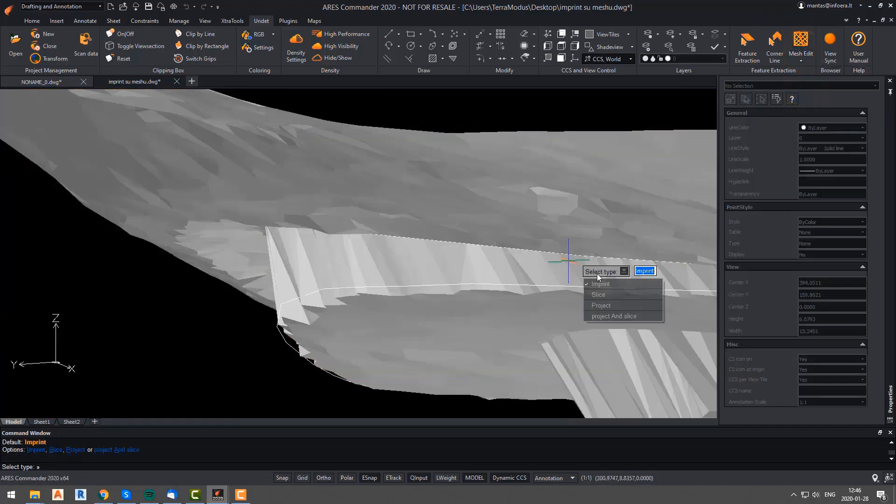
{"action": "left_click", "coordinate": [600, 305]}
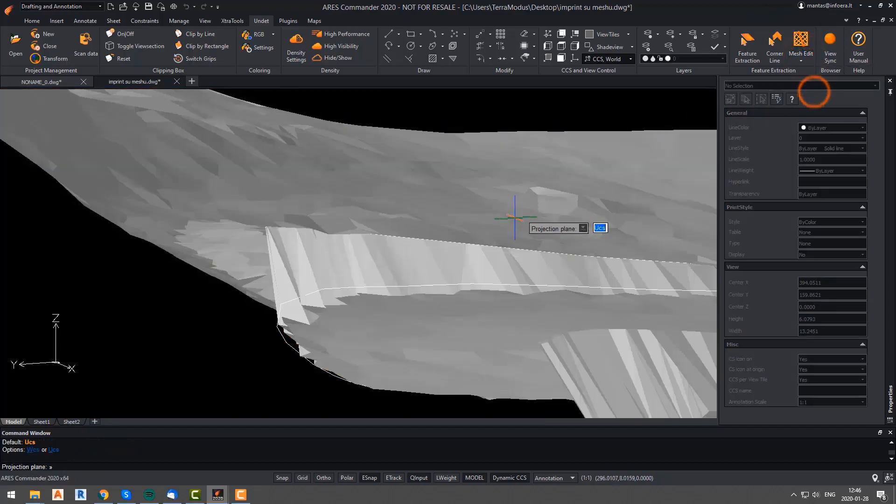